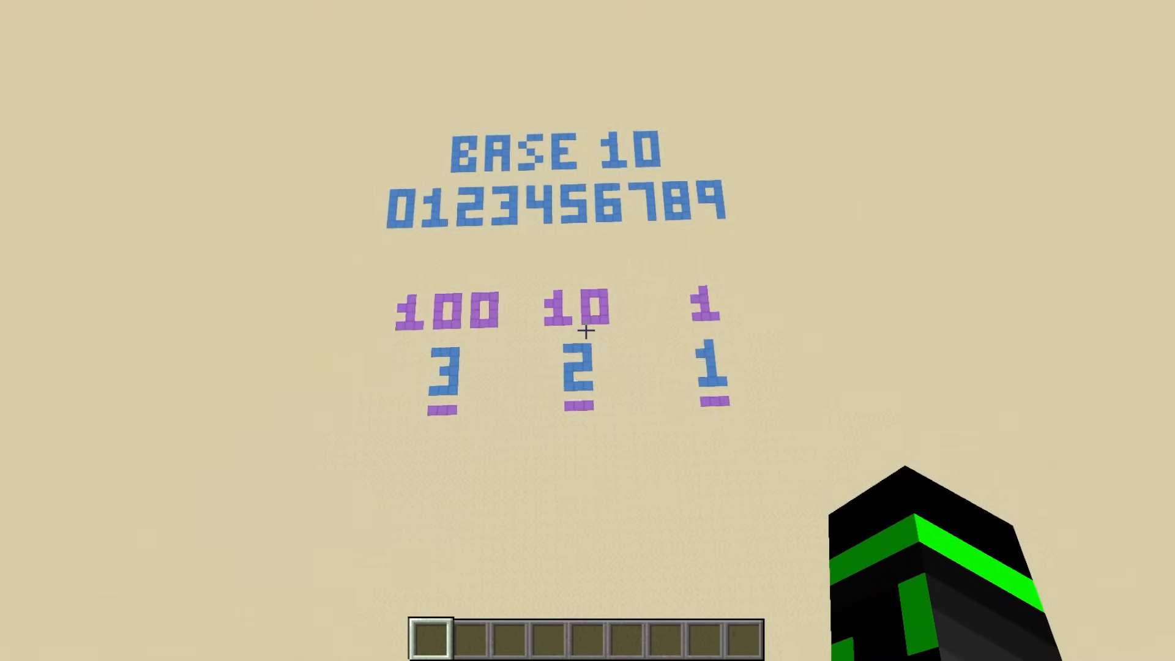
mouse_move(588, 330)
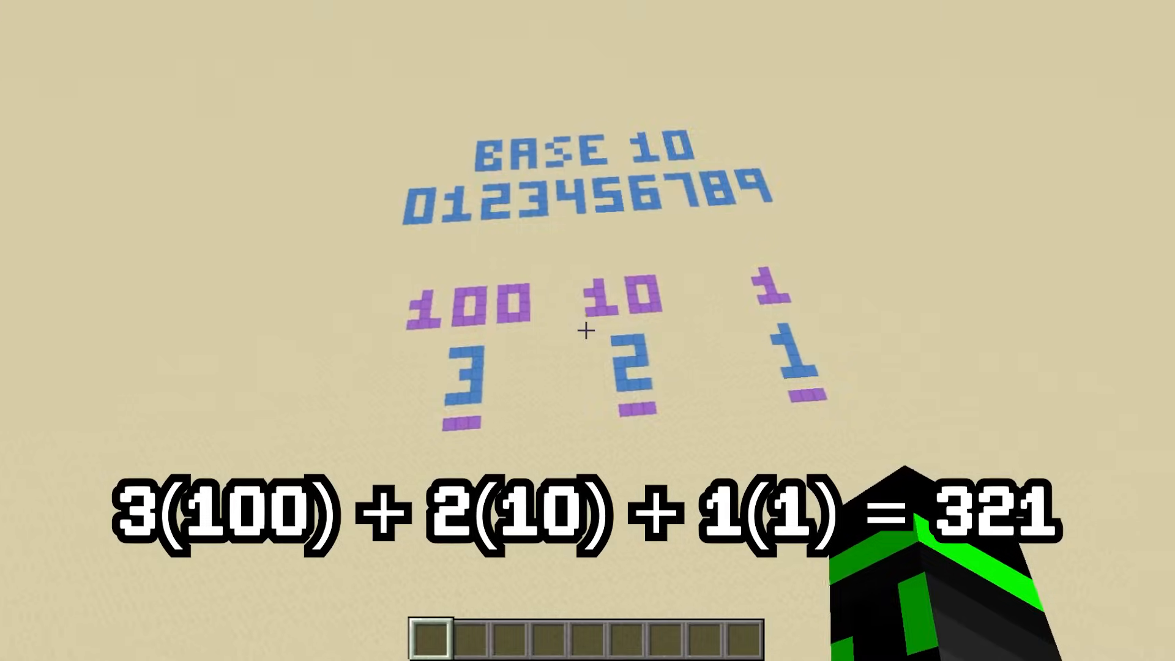
mouse_move(588, 334)
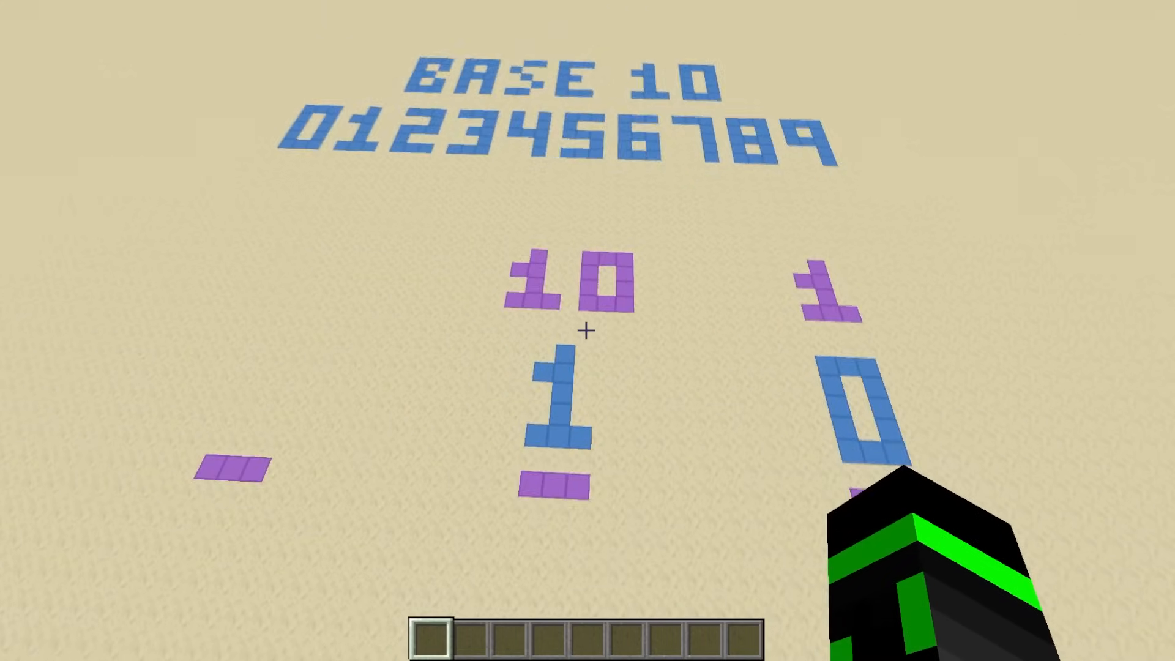
mouse_move(588, 330)
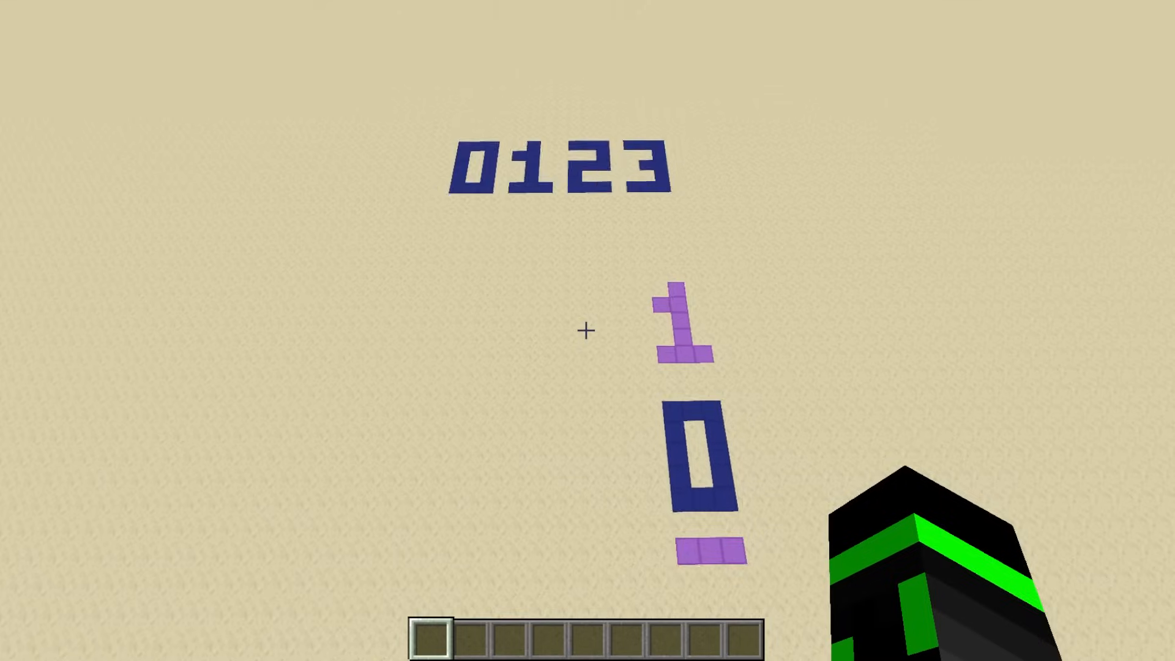
mouse_move(581, 331)
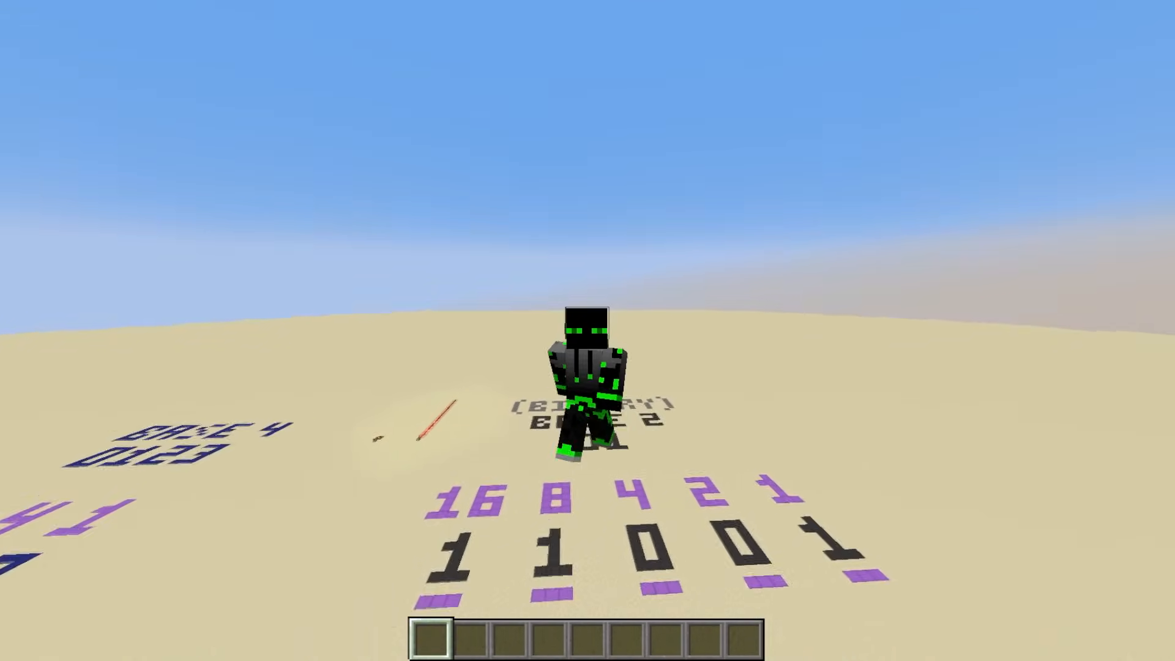
mouse_move(587, 330)
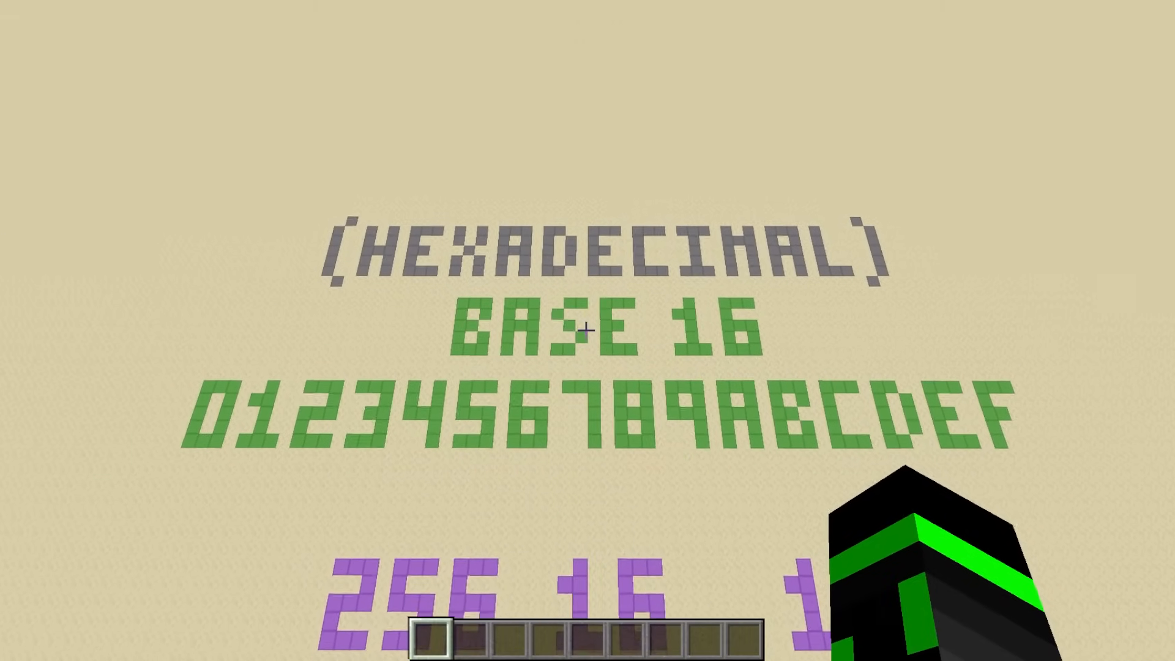
mouse_move(587, 331)
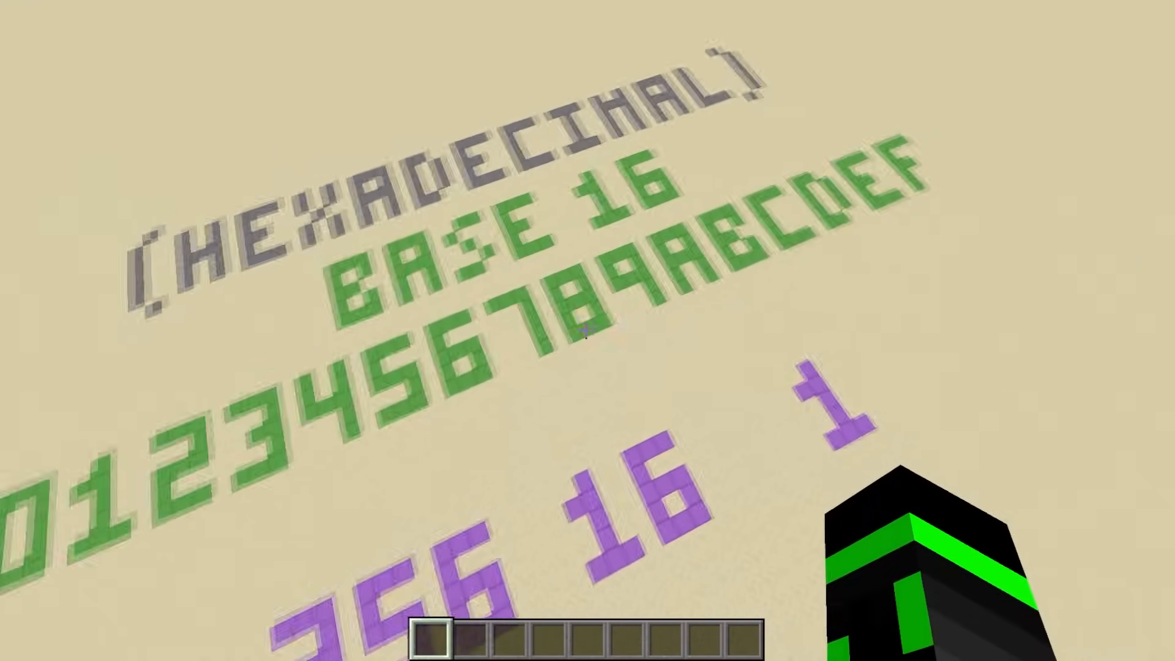
mouse_move(588, 338)
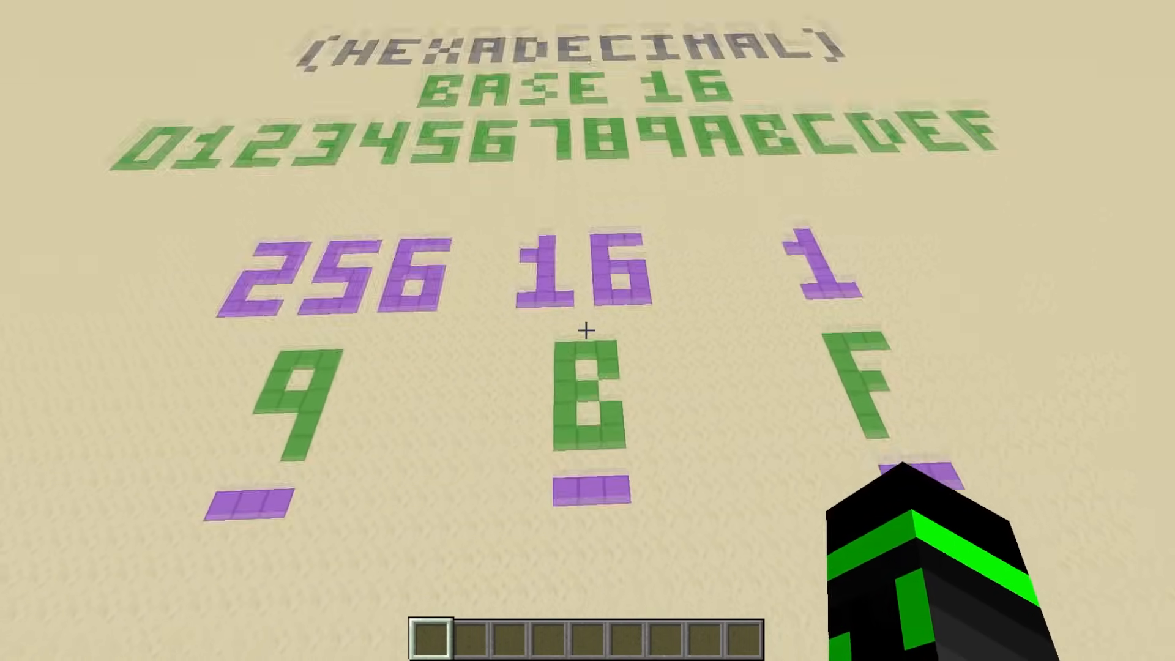
mouse_move(588, 330)
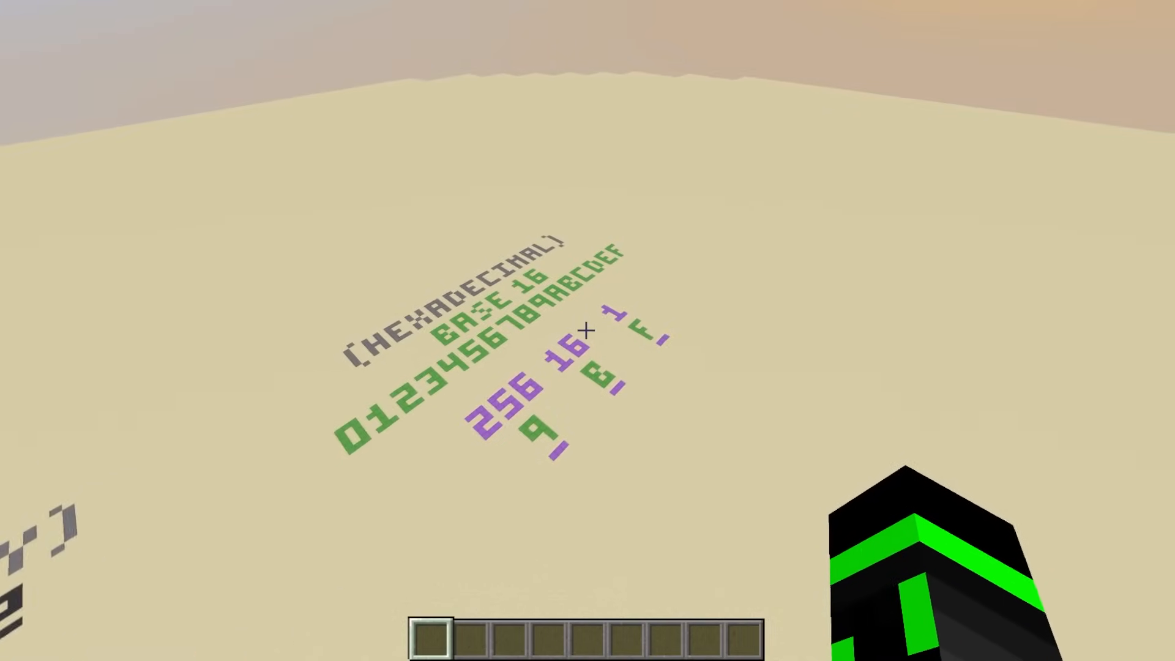
mouse_move(587, 331)
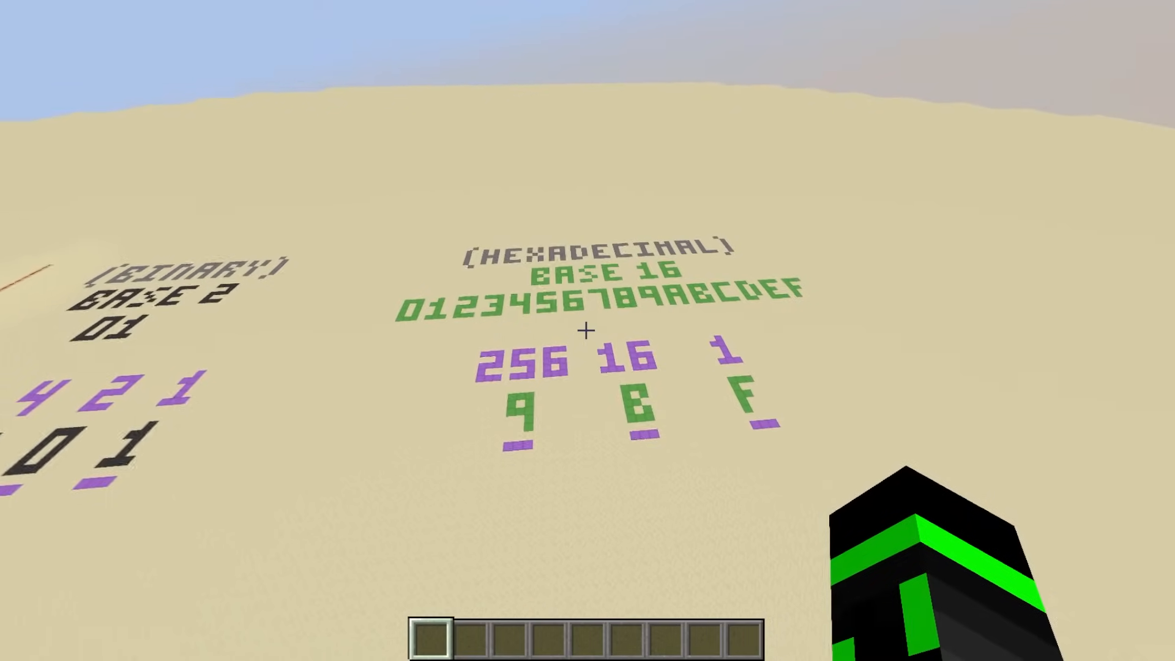